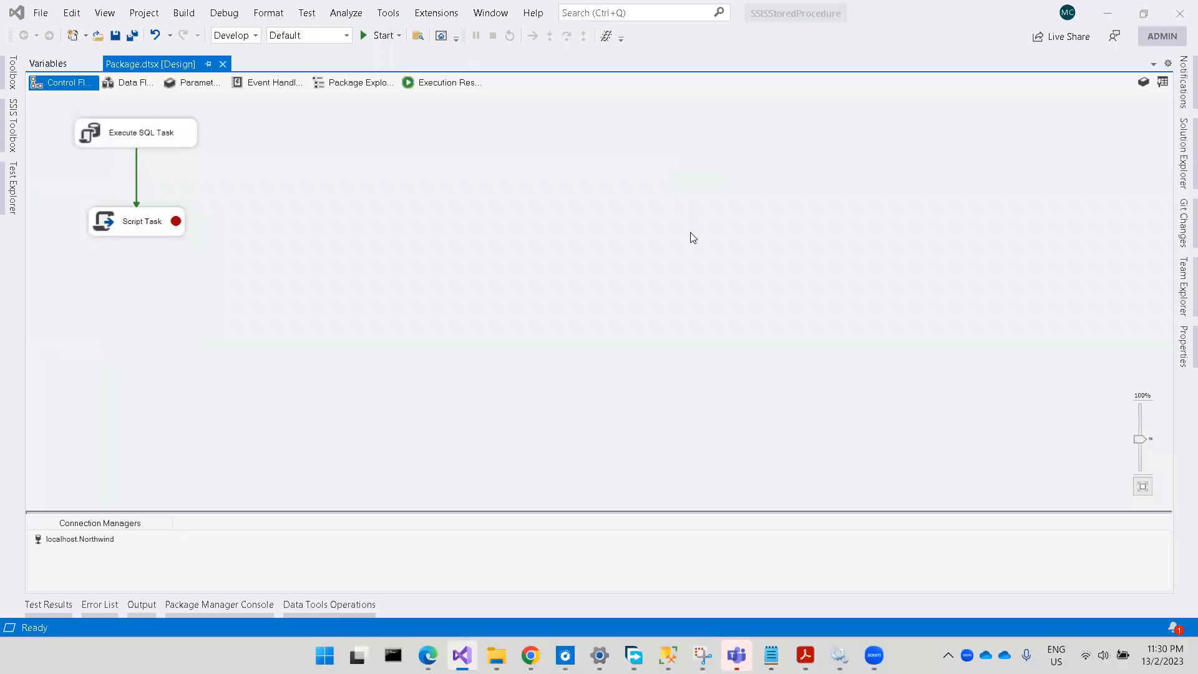
{"action": "mouse_move", "coordinate": [643, 589]}
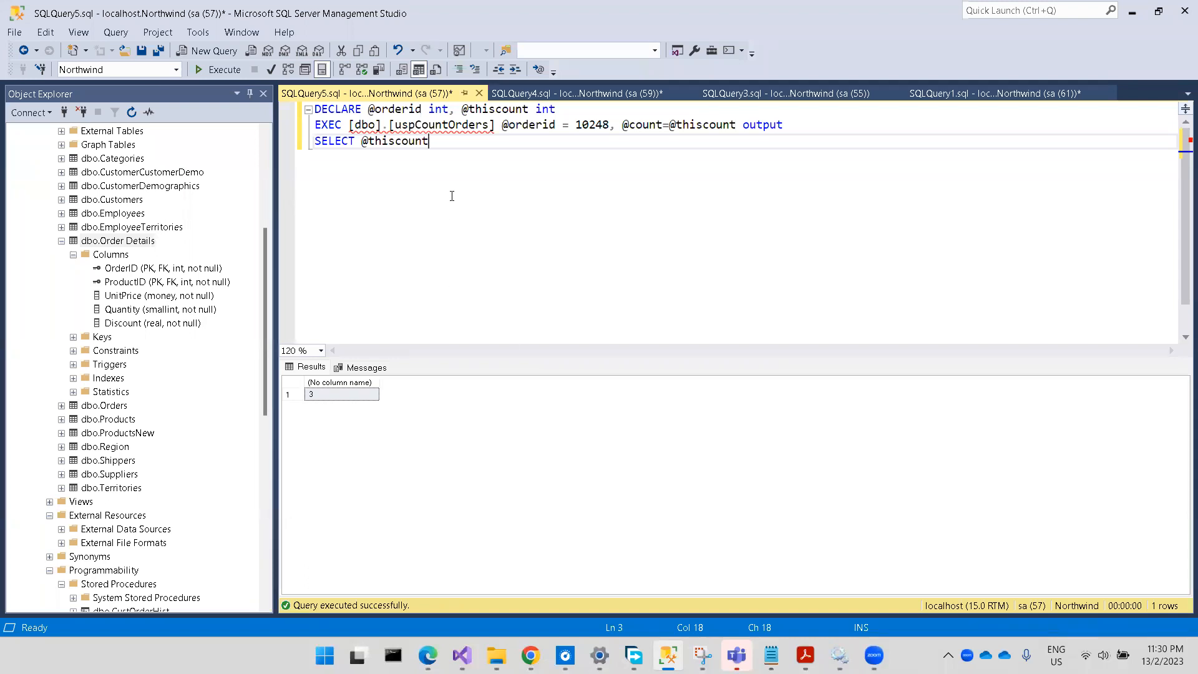
{"action": "mouse_move", "coordinate": [344, 212]}
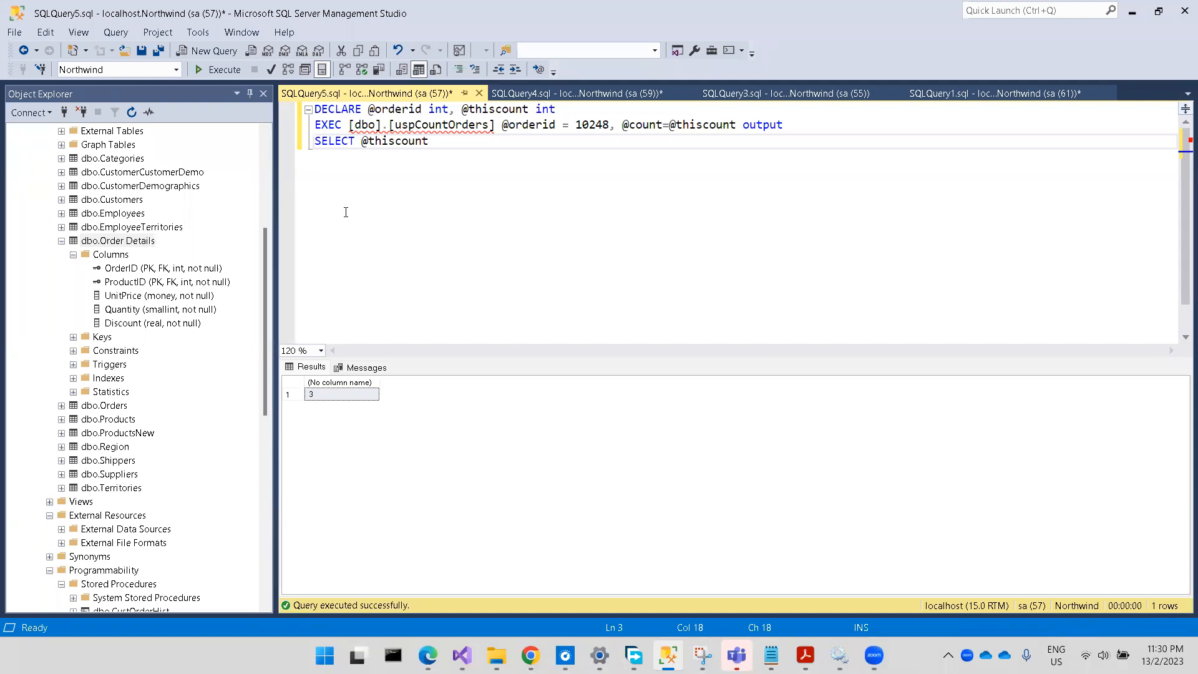
{"action": "mouse_move", "coordinate": [129, 243]}
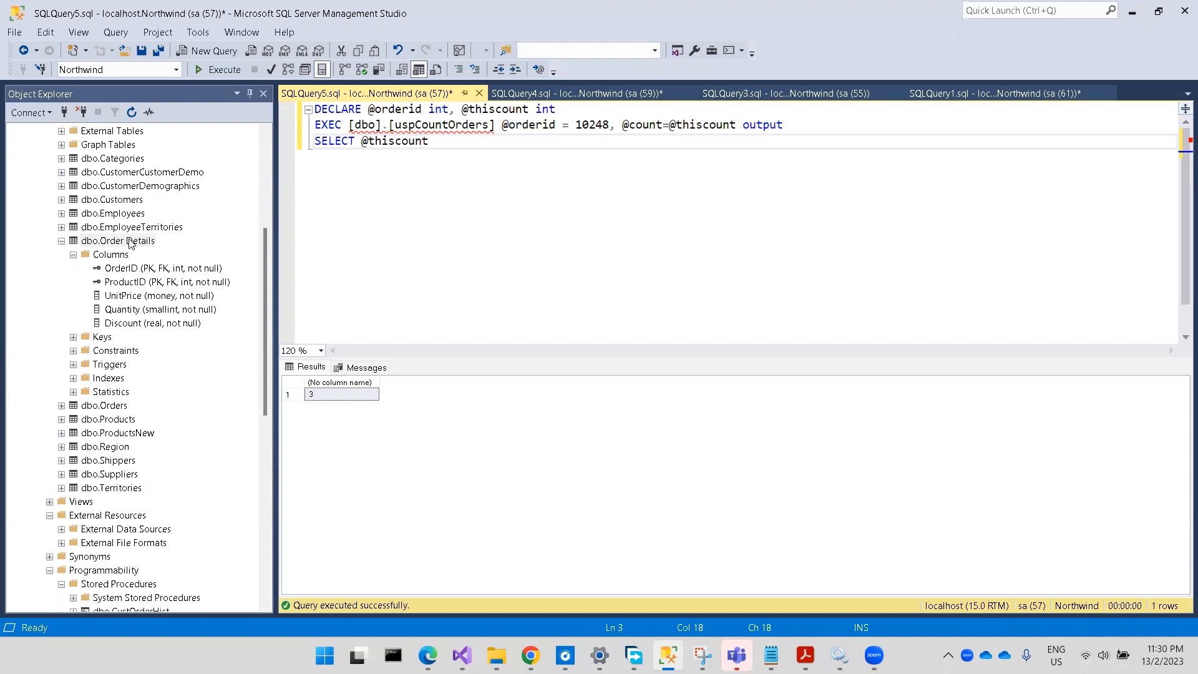
{"action": "mouse_move", "coordinate": [136, 320]}
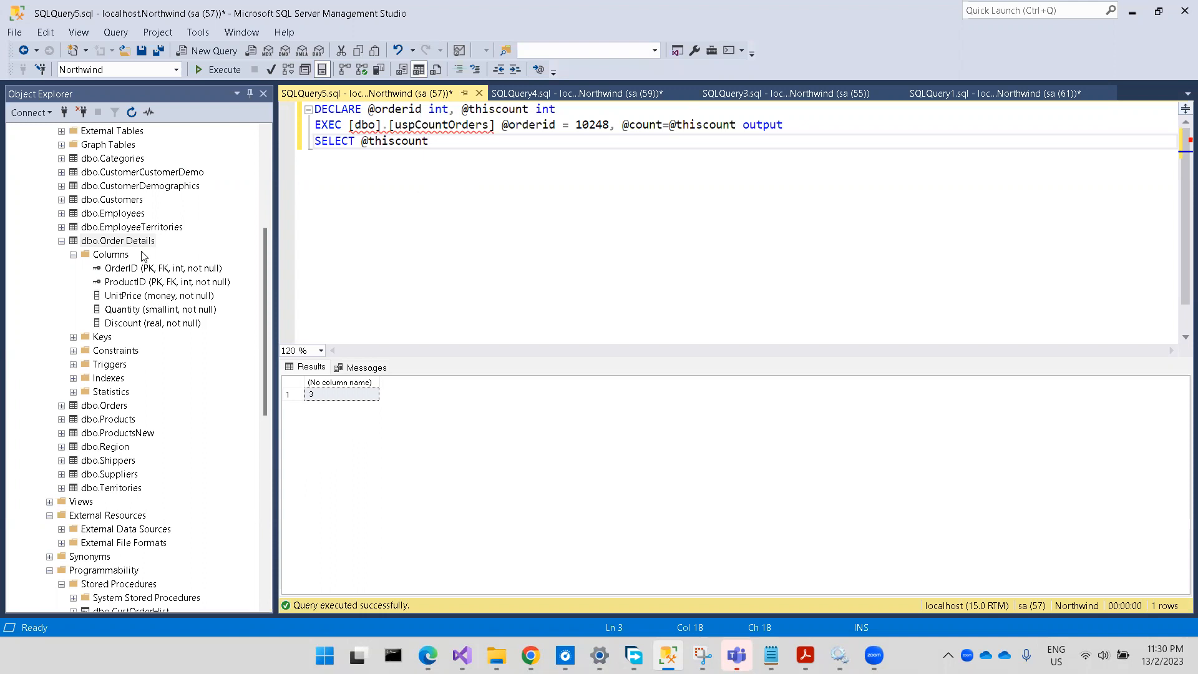
Locate dbo.uspCountOrders under Northwind's Stored Procedures and bring up its context actions
{"action": "scroll", "scroll_direction": "down", "scroll_amount": 3}
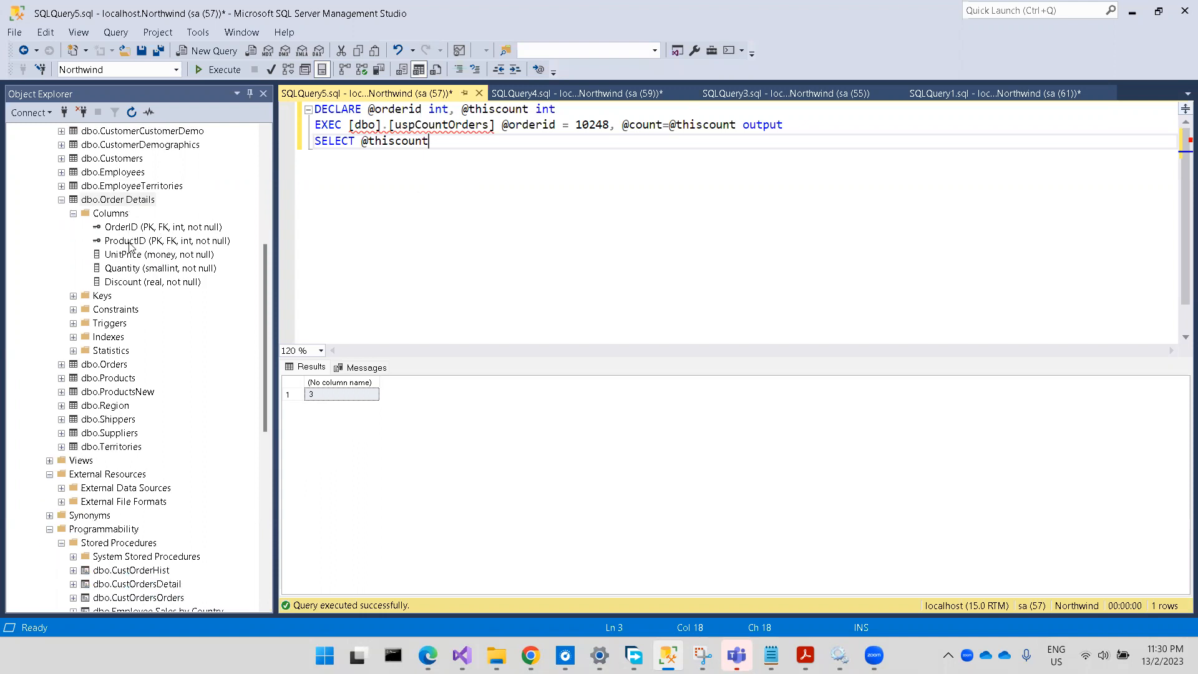
{"action": "scroll", "scroll_direction": "down", "scroll_amount": 3}
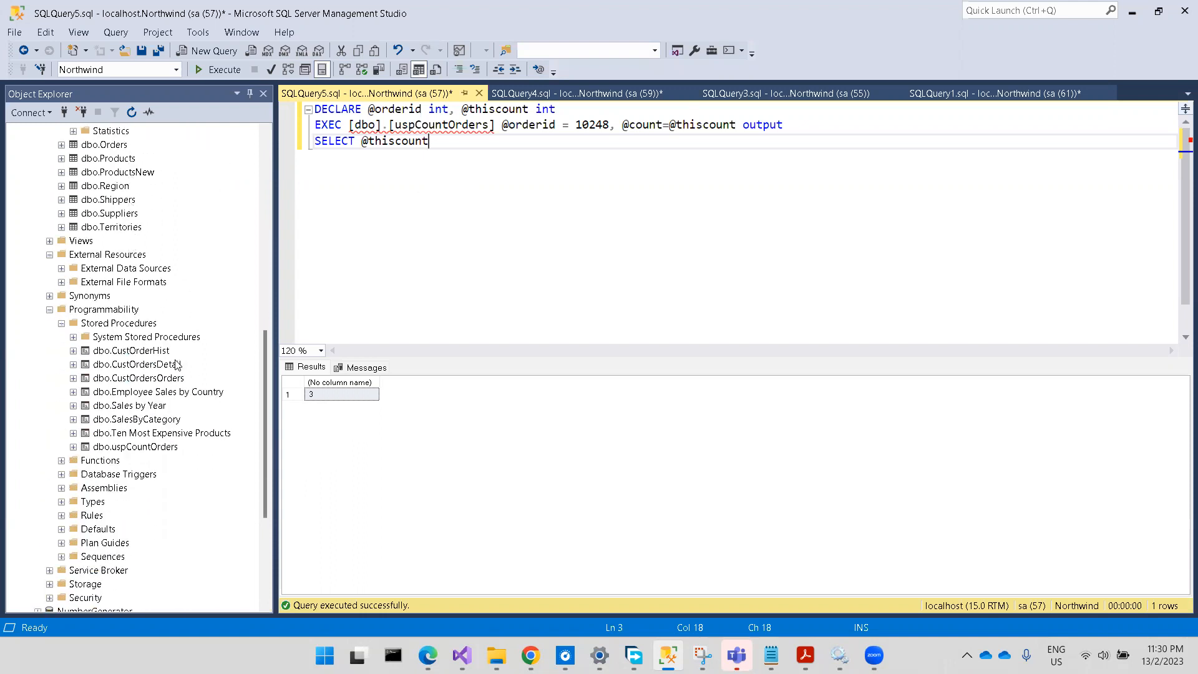
{"action": "mouse_move", "coordinate": [168, 449]}
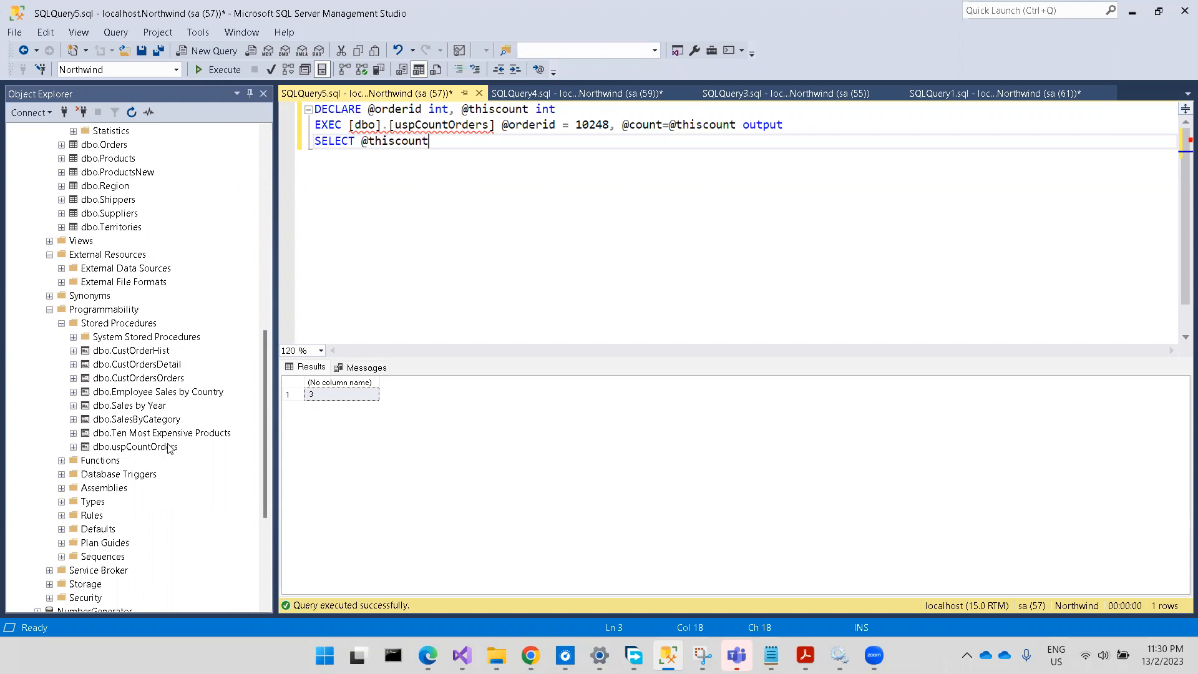
{"action": "left_click", "coordinate": [134, 446]}
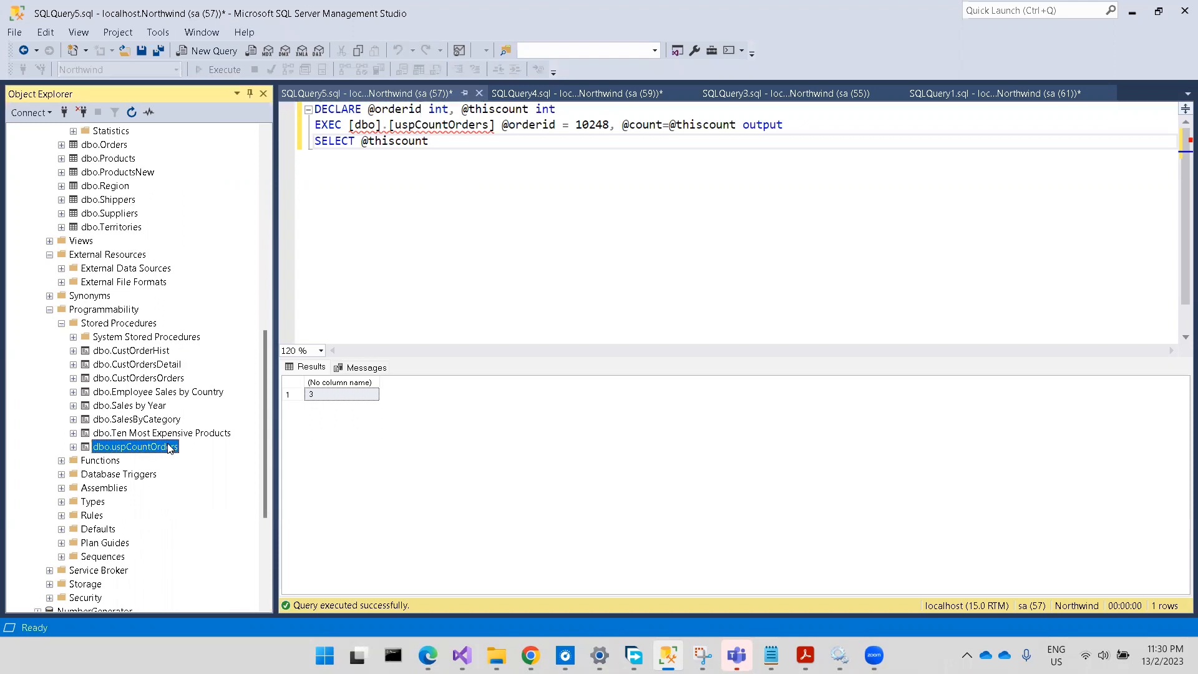
{"action": "right_click", "coordinate": [134, 446]}
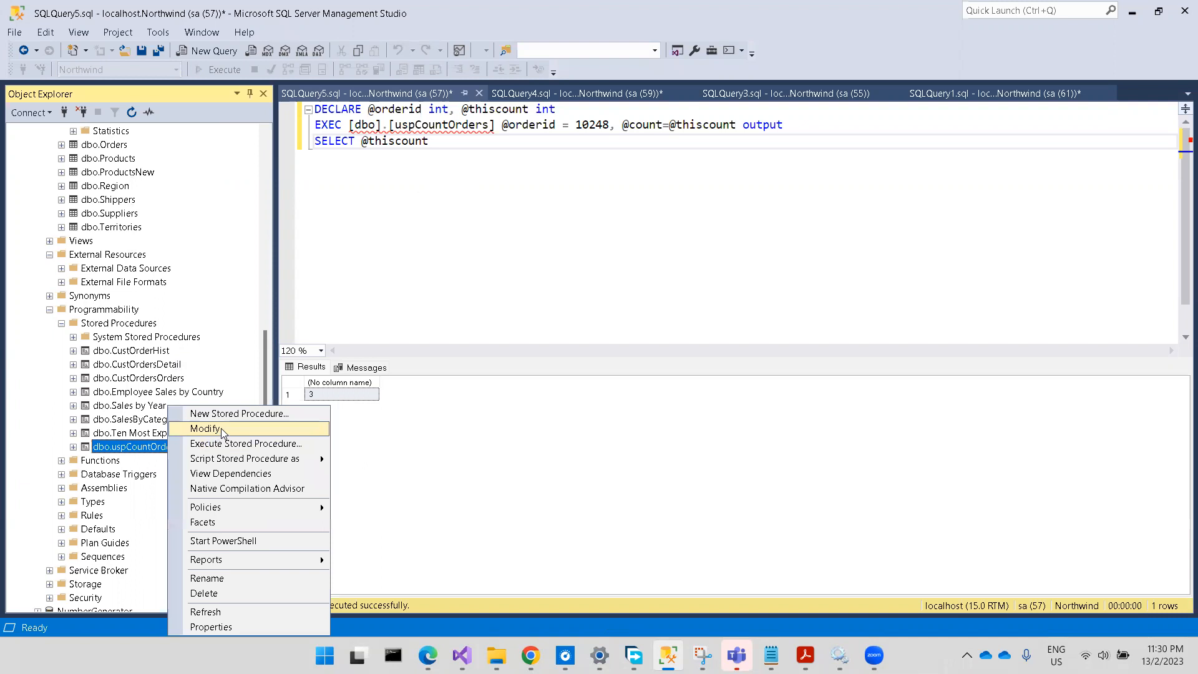
{"action": "left_click", "coordinate": [205, 428]}
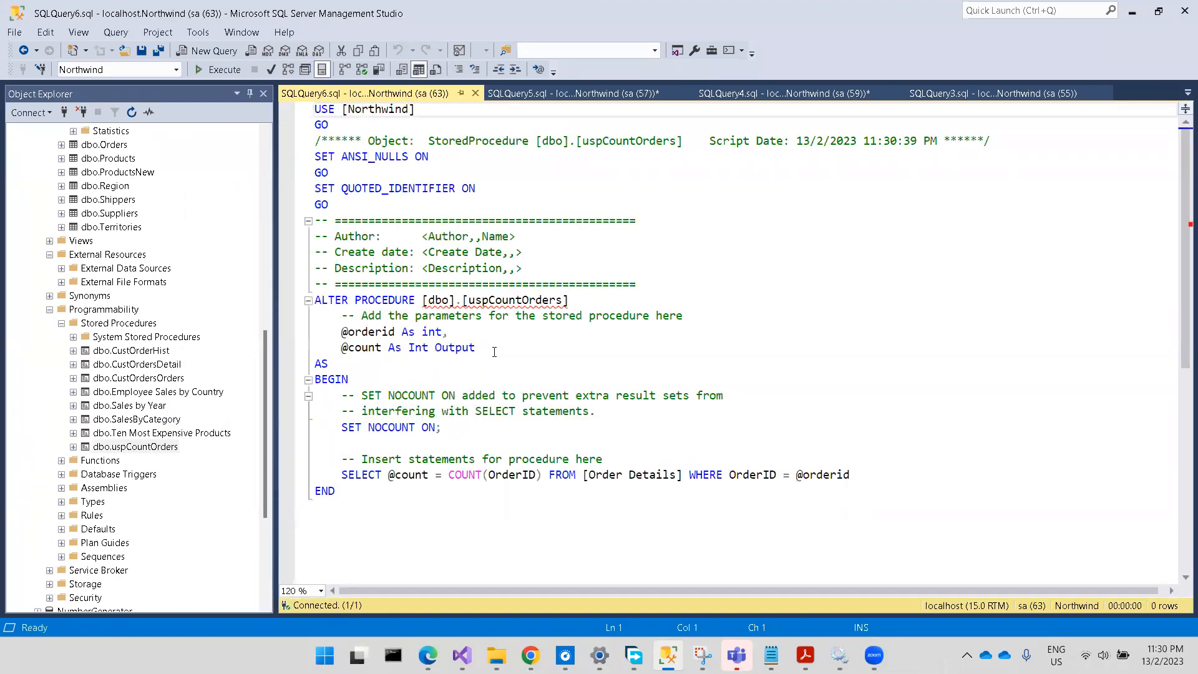
{"action": "left_click_drag", "start_coordinate": [407, 347], "coordinate": [474, 346]}
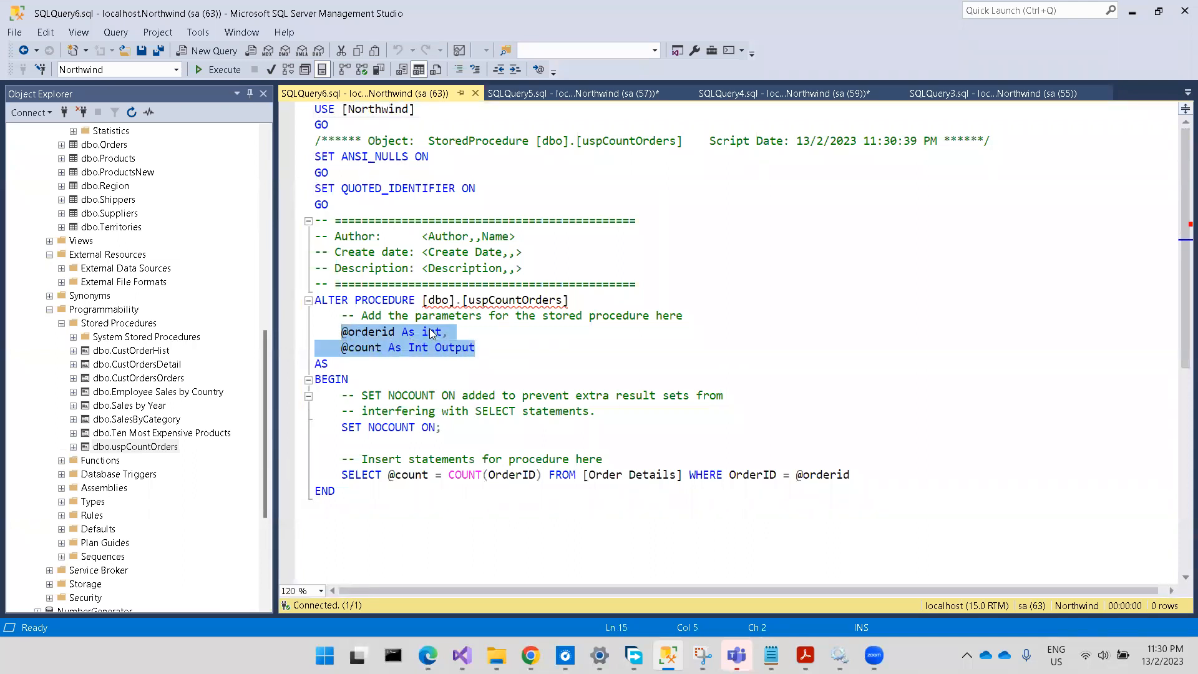
{"action": "left_click", "coordinate": [424, 332]}
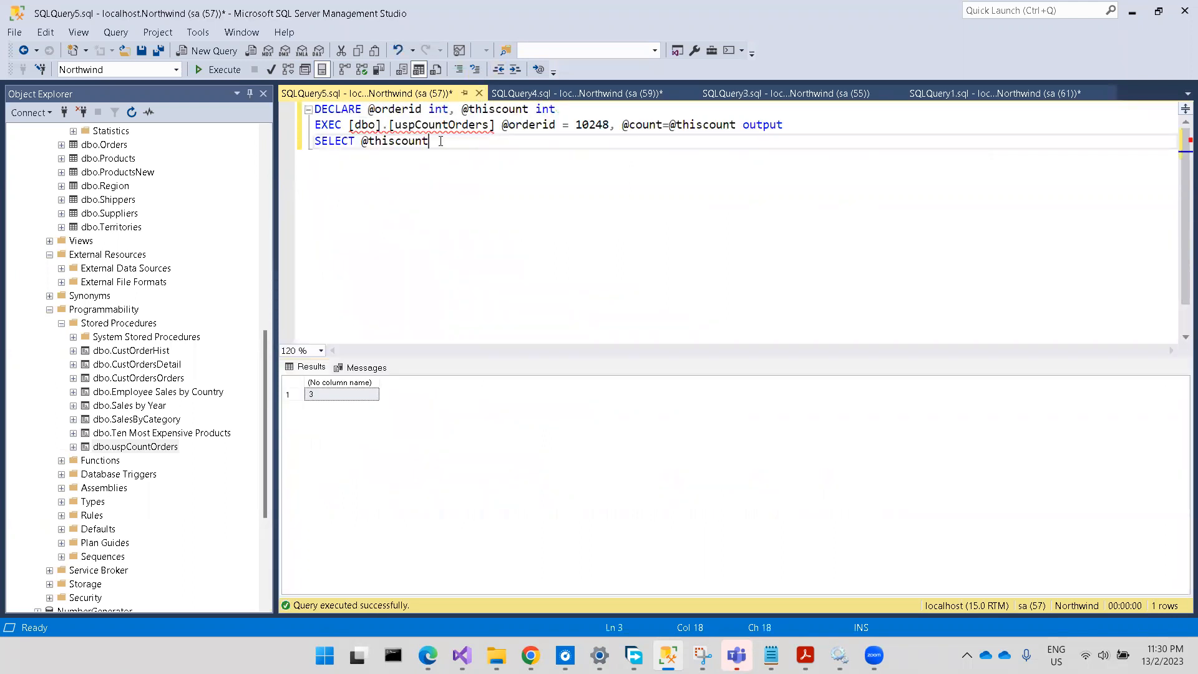
{"action": "mouse_move", "coordinate": [435, 125]}
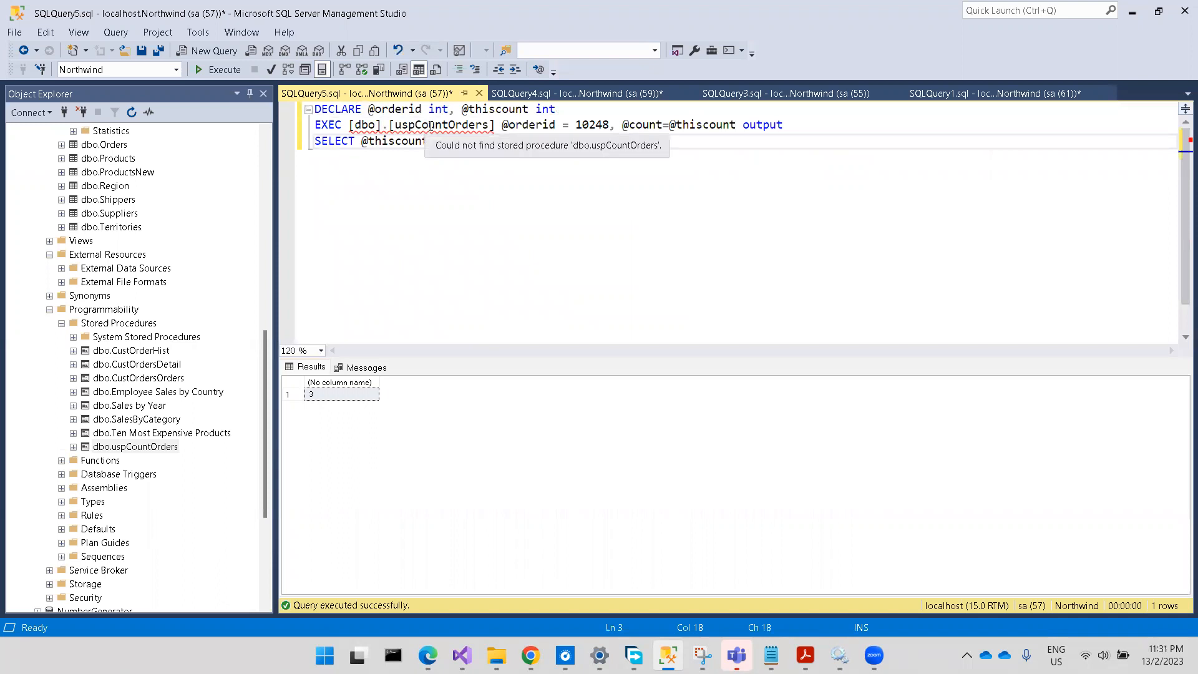
{"action": "mouse_move", "coordinate": [348, 282]}
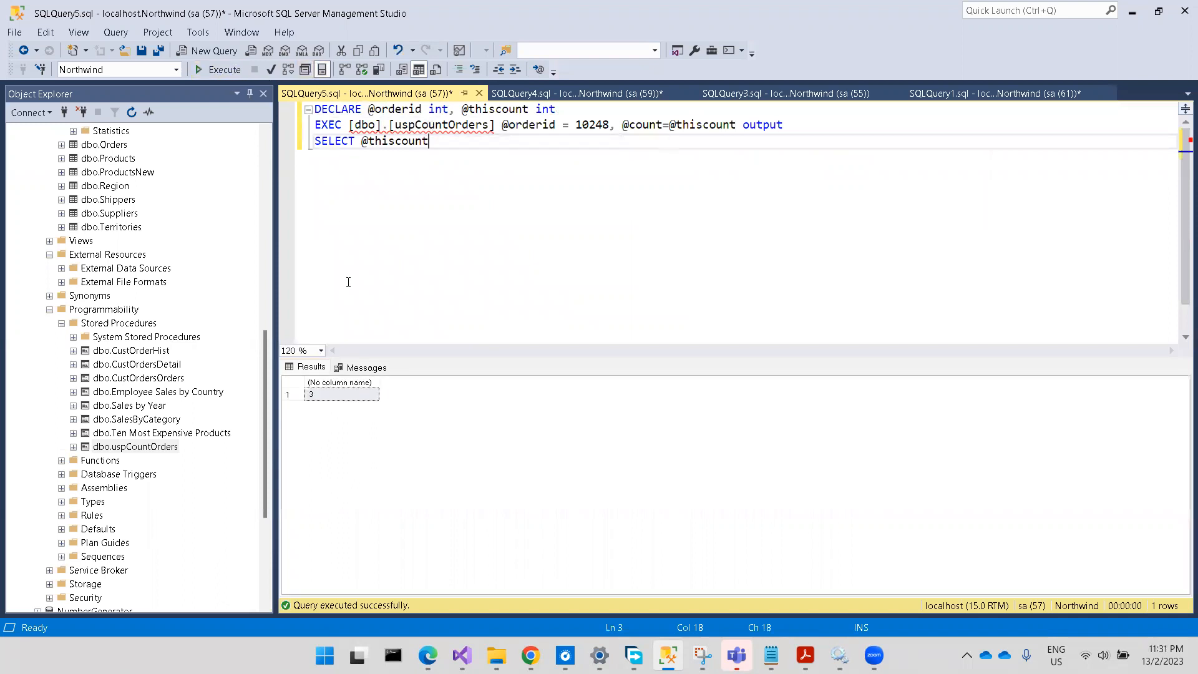
{"action": "mouse_move", "coordinate": [487, 207]}
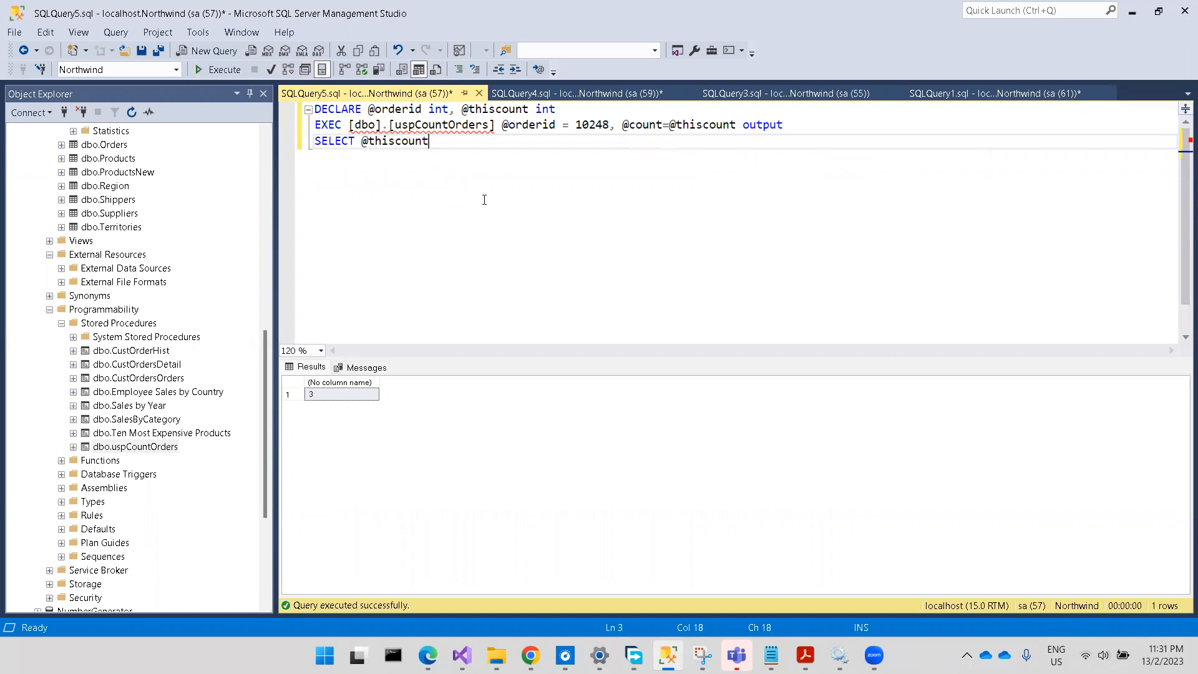
{"action": "mouse_move", "coordinate": [496, 426]}
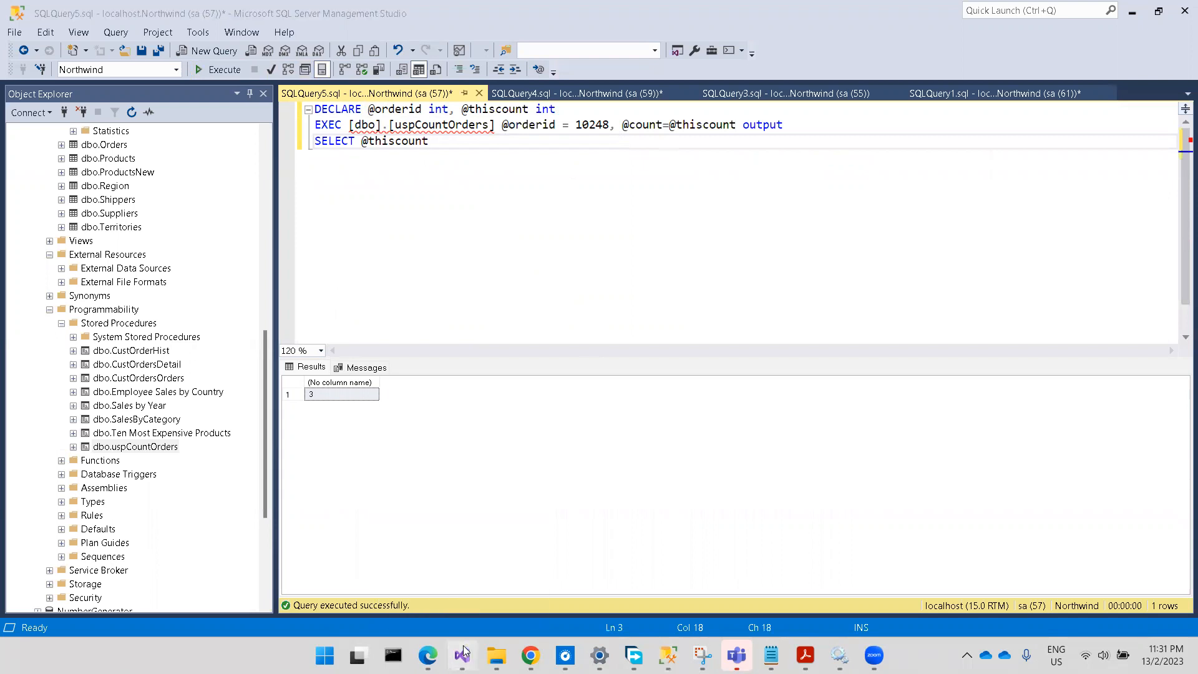
Return to the SSIS package and bring up the Execute SQL Task Editor
{"action": "left_click", "coordinate": [462, 655]}
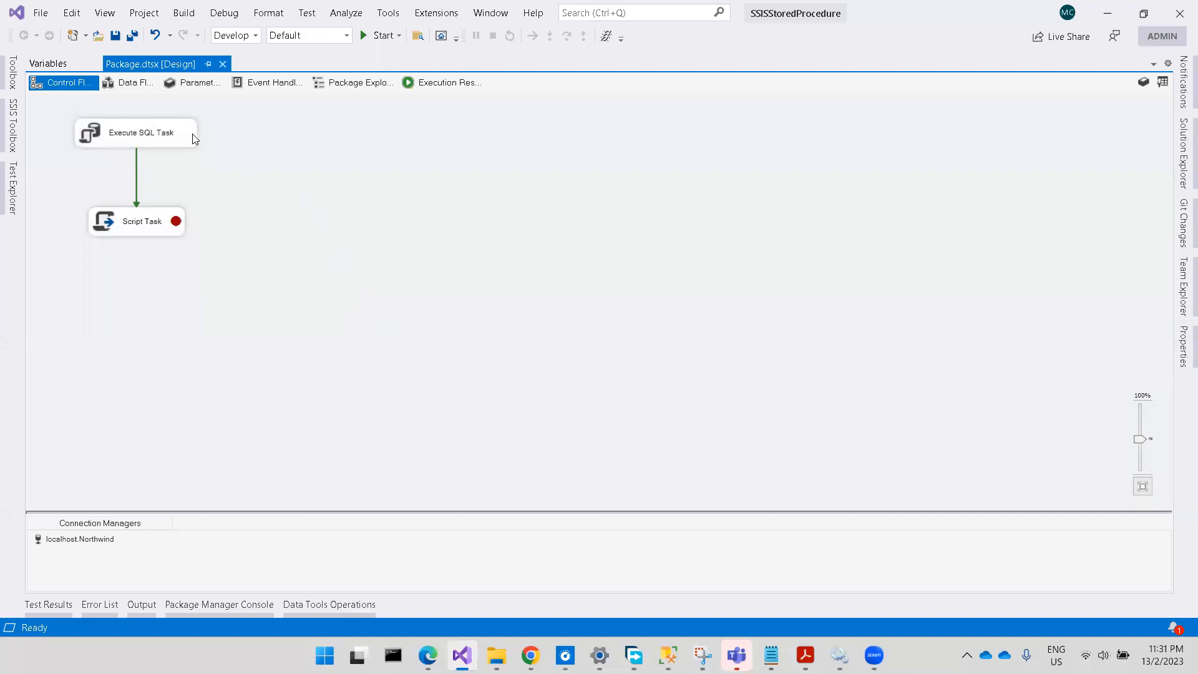
{"action": "double_click", "coordinate": [137, 132]}
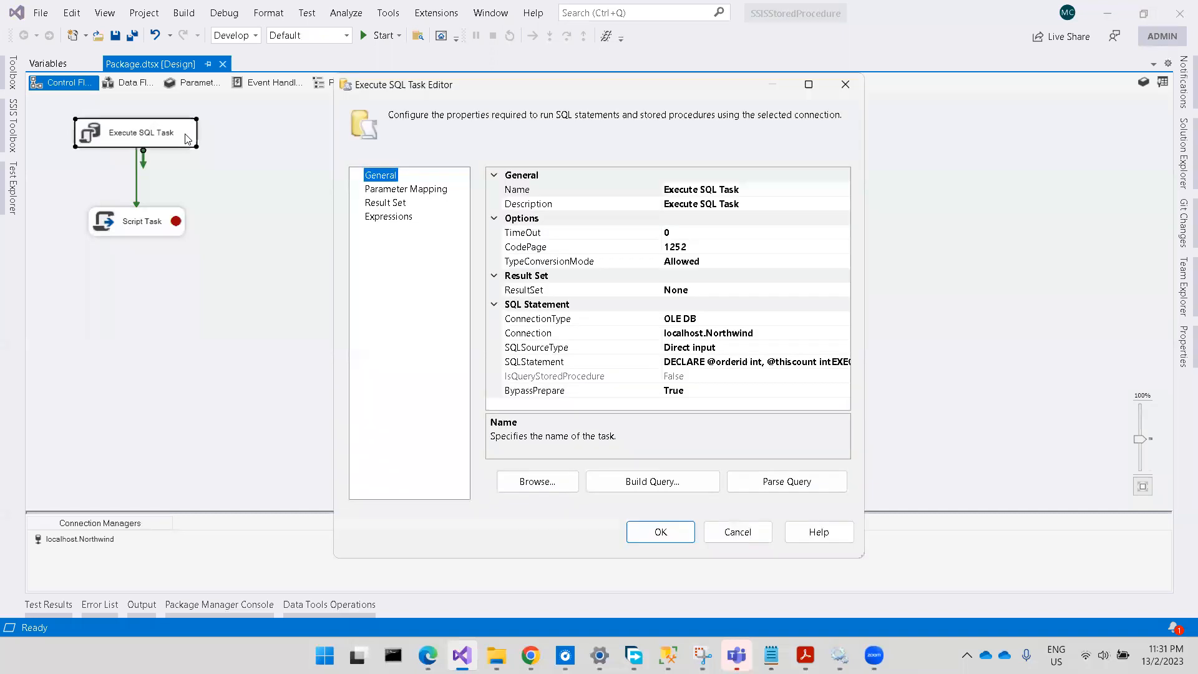
{"action": "mouse_move", "coordinate": [745, 511]}
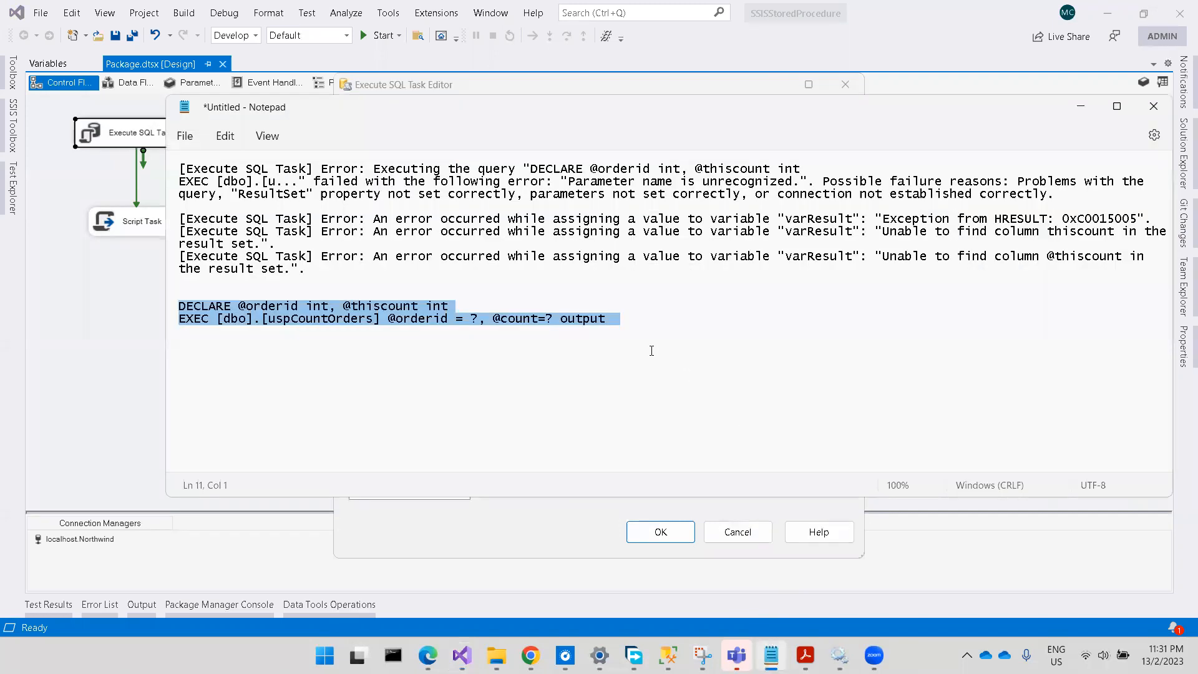
Select the DECLARE/EXEC uspCountOrders query lines in Notepad for copying
{"action": "left_click", "coordinate": [612, 319]}
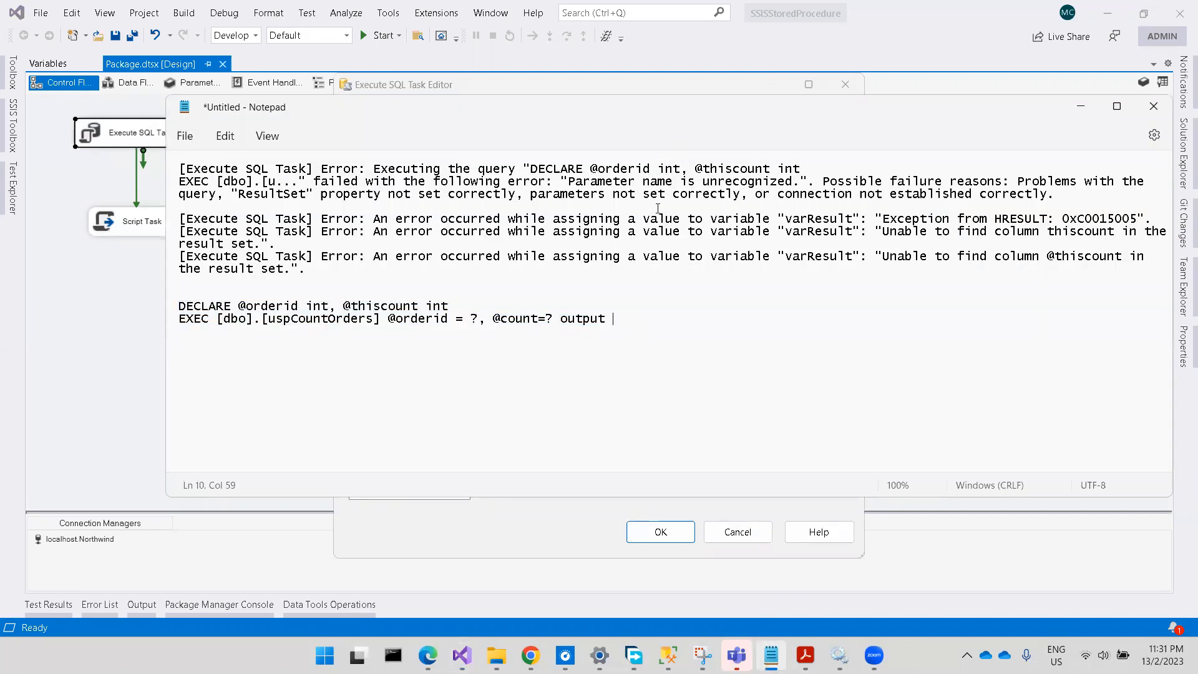
{"action": "triple_click", "coordinate": [382, 319]}
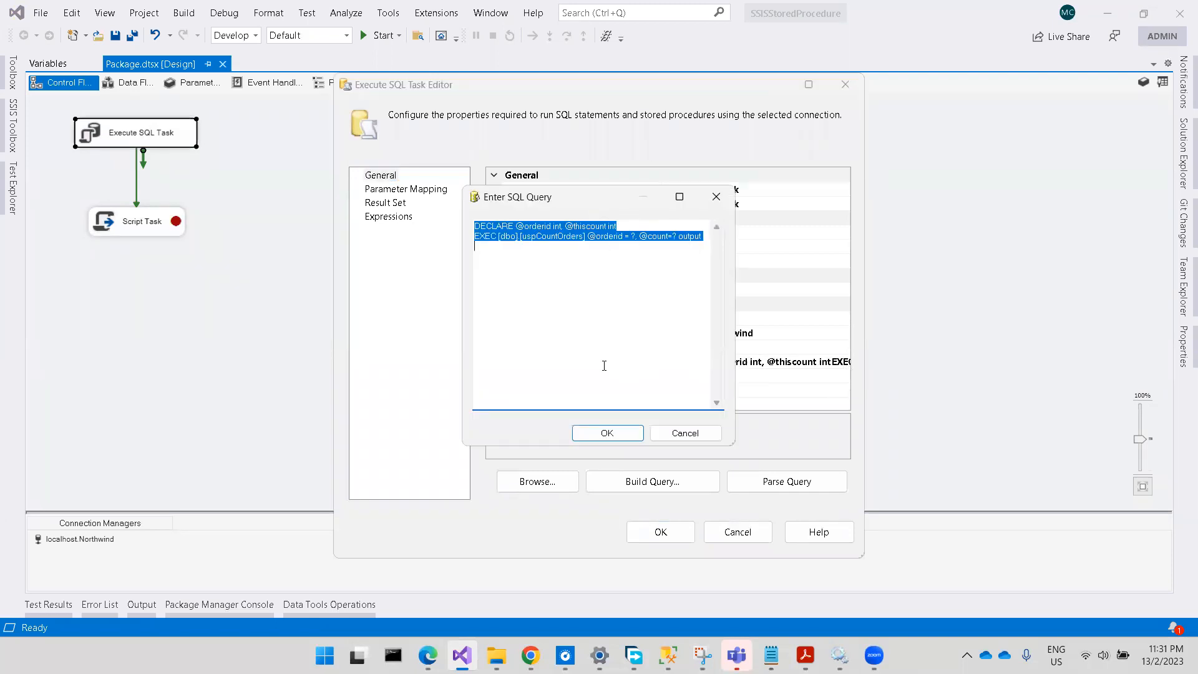
Accept the pasted uspCountOrders statement, maximize the editor and show Parameter Mapping
{"action": "left_click", "coordinate": [606, 432]}
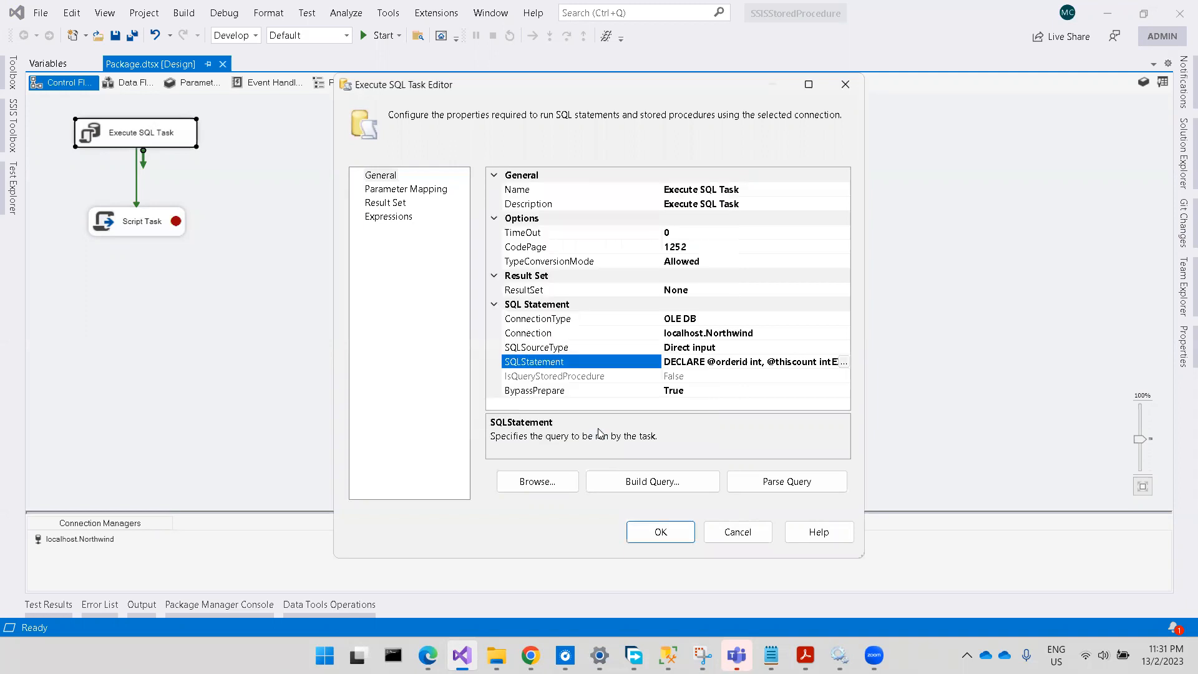
{"action": "mouse_move", "coordinate": [579, 303]}
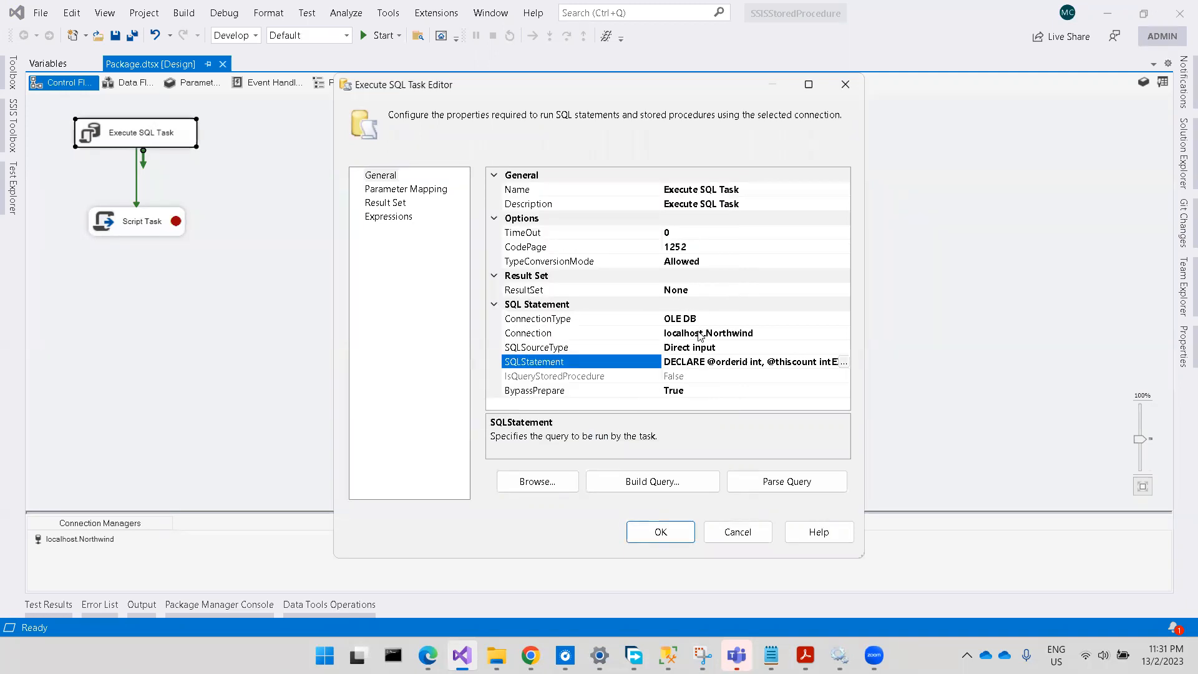
{"action": "mouse_move", "coordinate": [688, 350]}
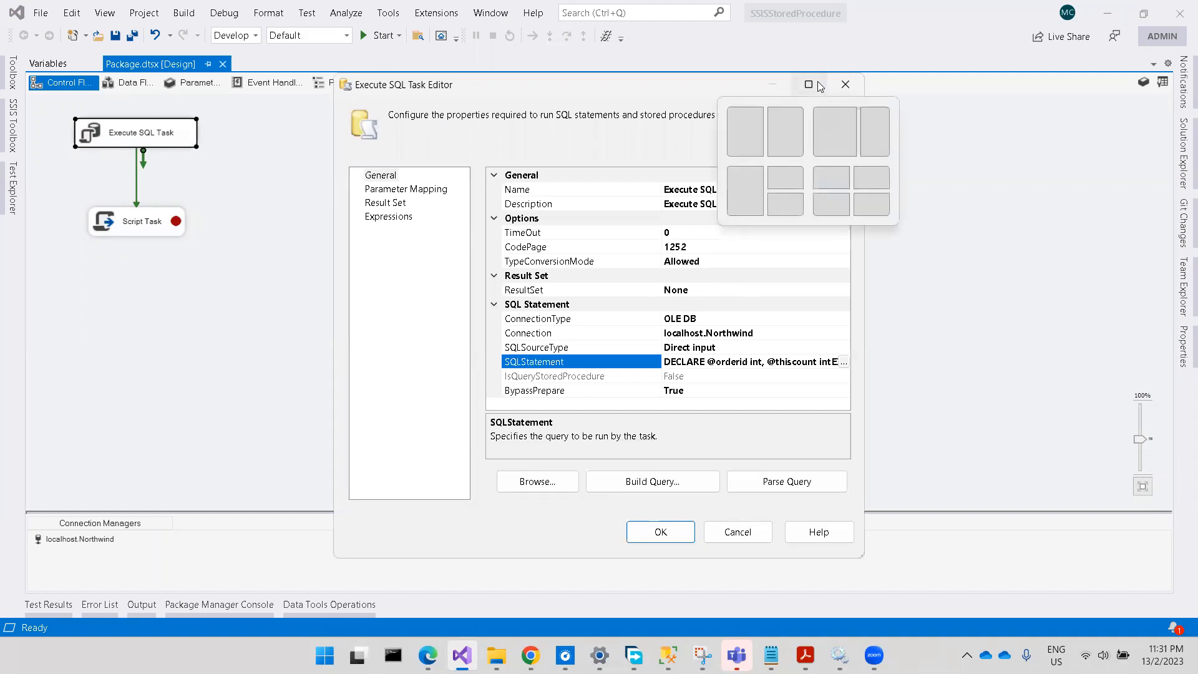
{"action": "left_click", "coordinate": [807, 84]}
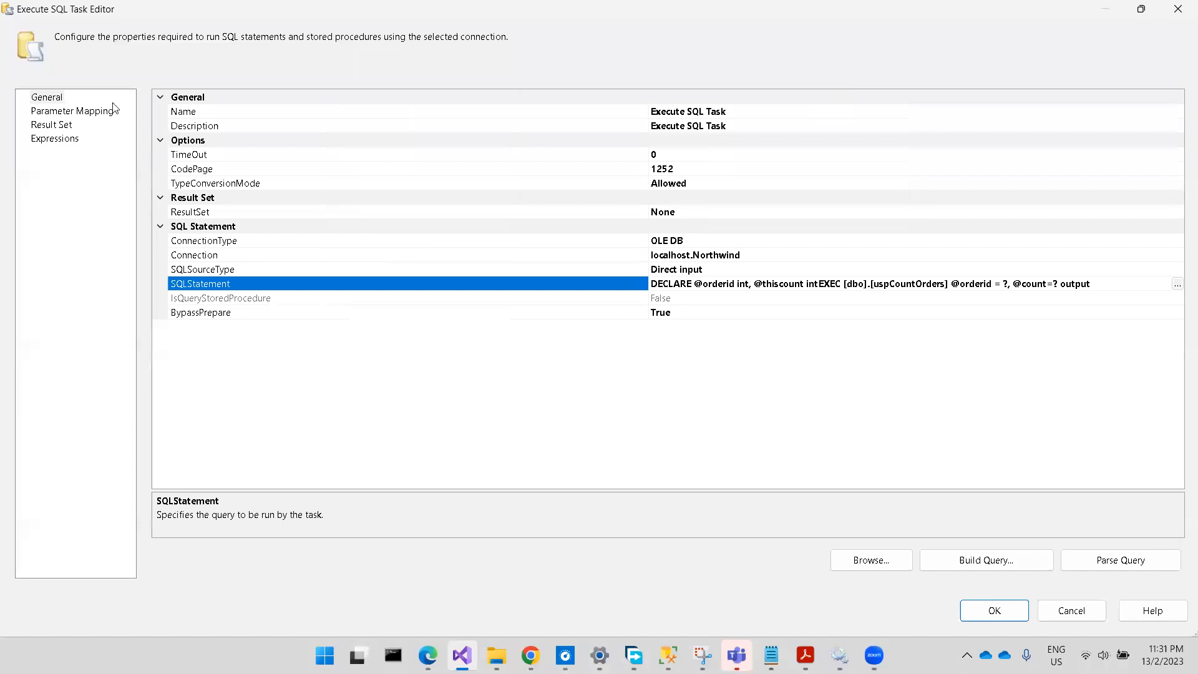
{"action": "left_click", "coordinate": [72, 110]}
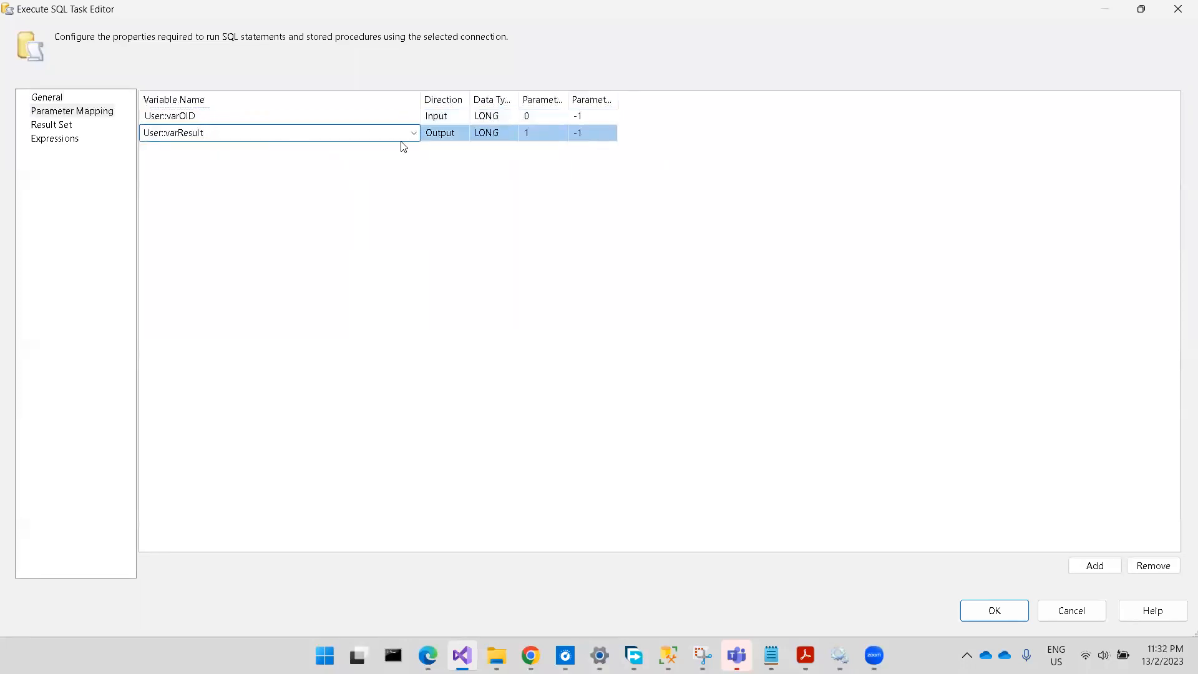
Set User::varResult's Parameter Name to 1 and accept the task settings
{"action": "left_click", "coordinate": [439, 116]}
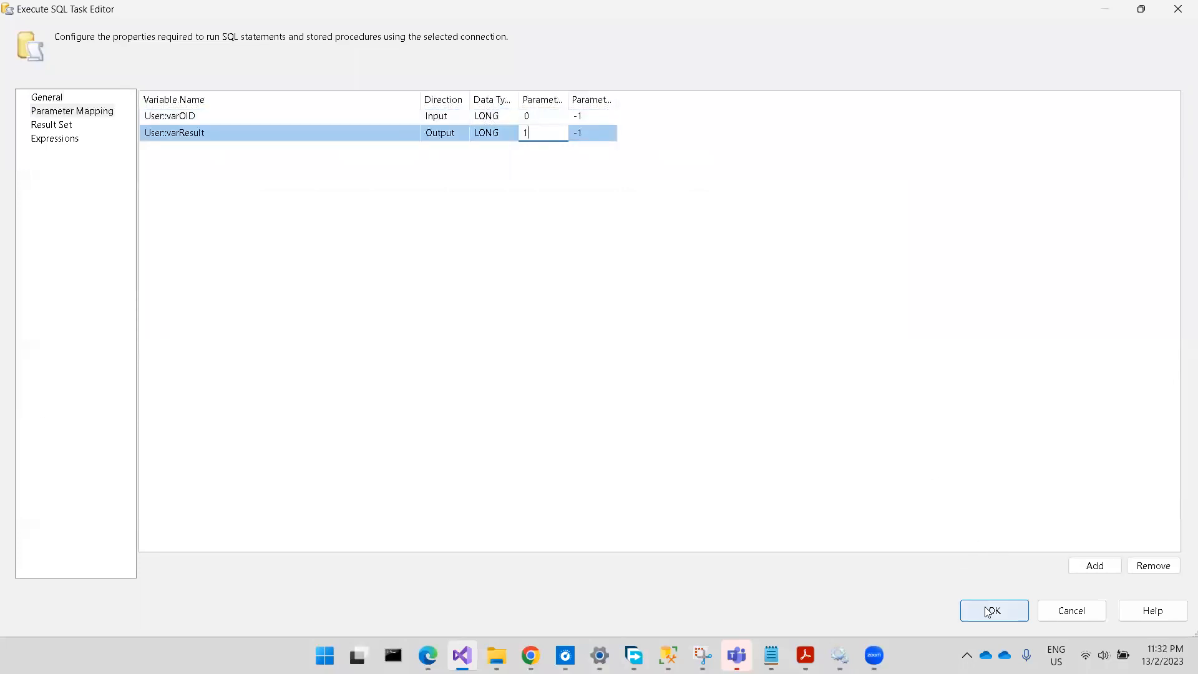
{"action": "left_click", "coordinate": [993, 610]}
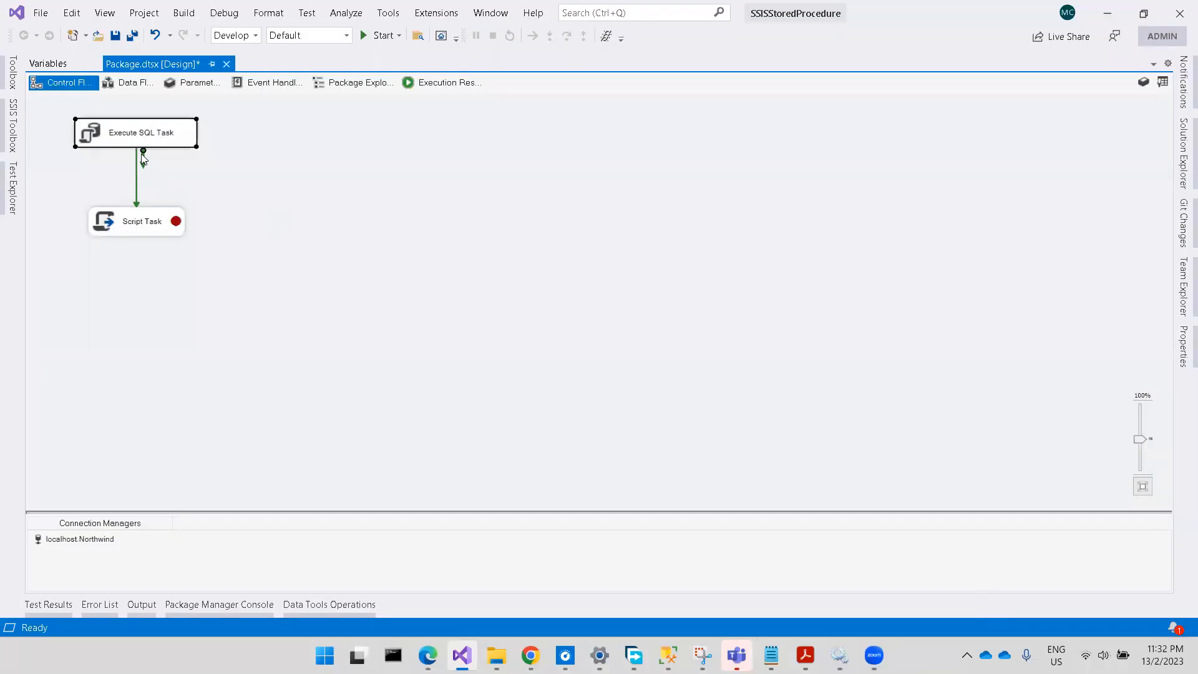
{"action": "mouse_move", "coordinate": [153, 136]}
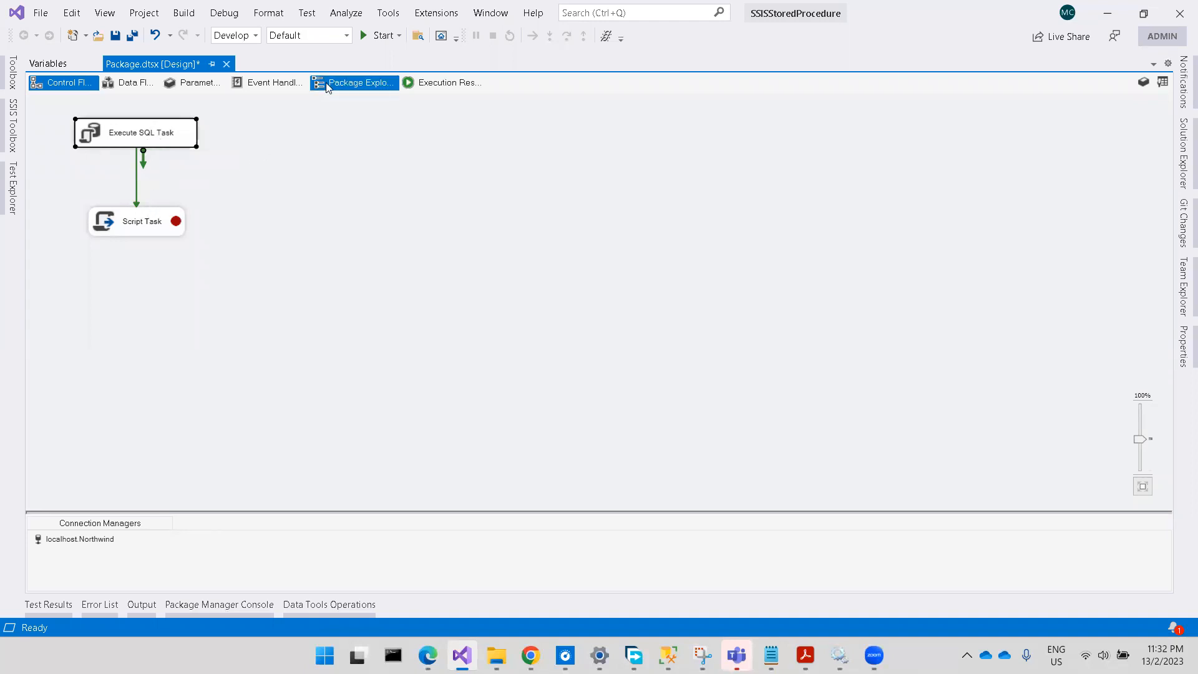
{"action": "mouse_move", "coordinate": [380, 35]}
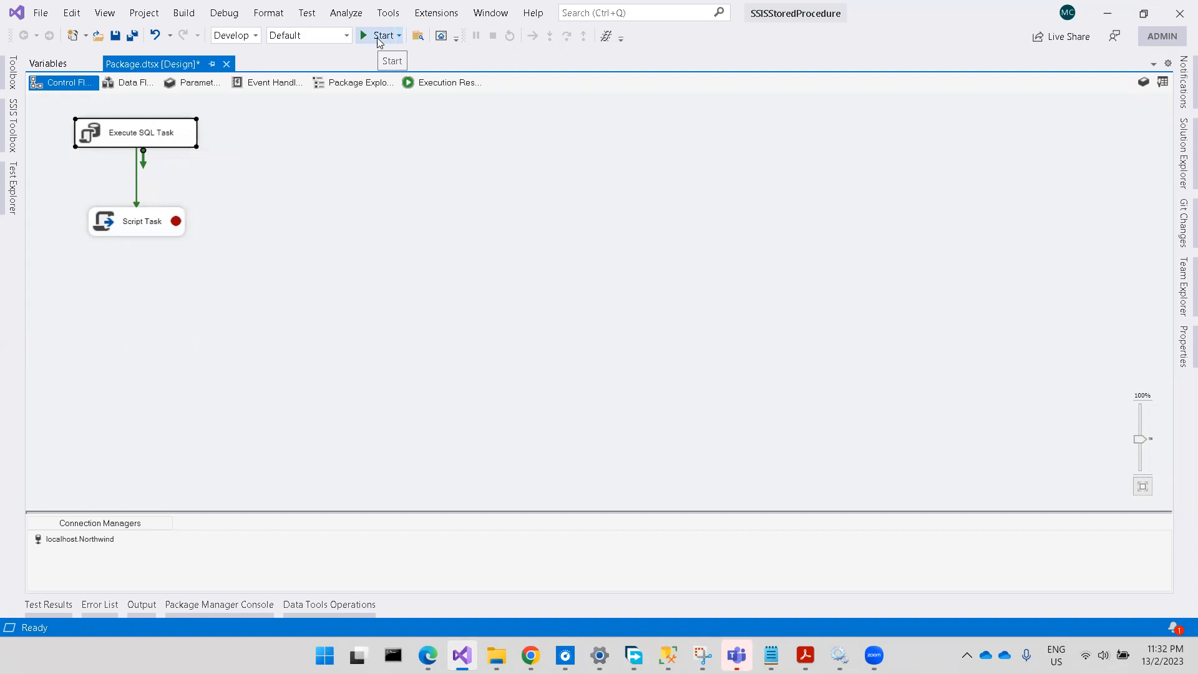
Start the package under the debugger so the Execute SQL Task runs
{"action": "left_click", "coordinate": [381, 35]}
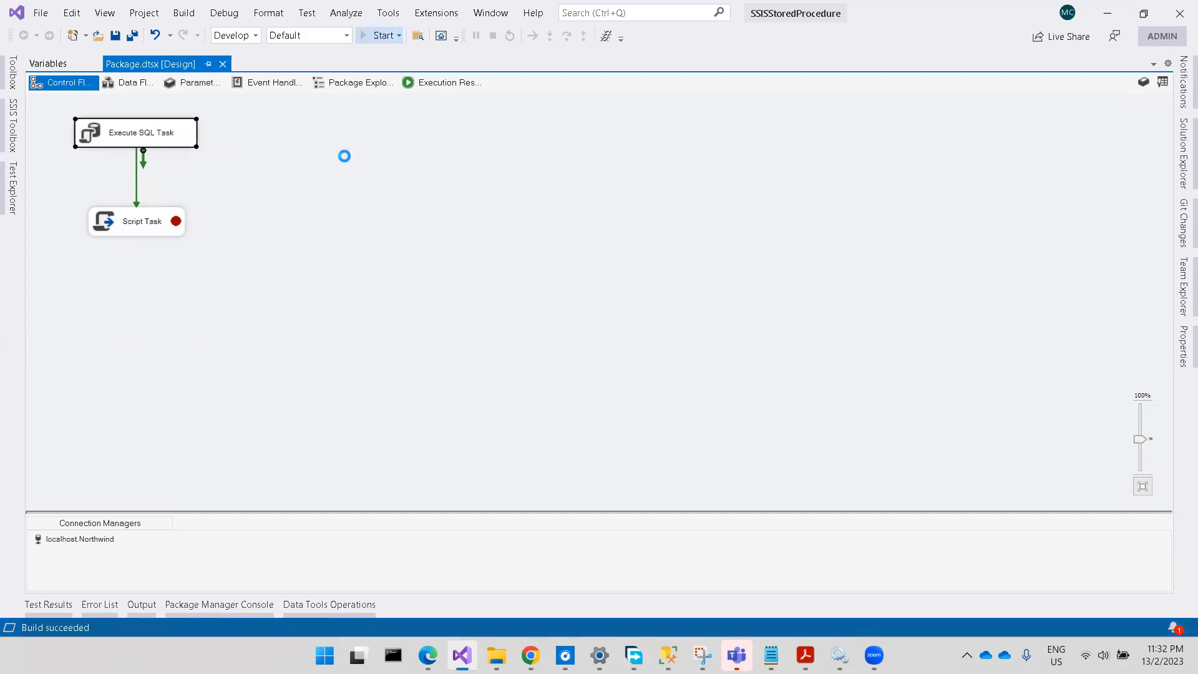
{"action": "left_click", "coordinate": [380, 35]}
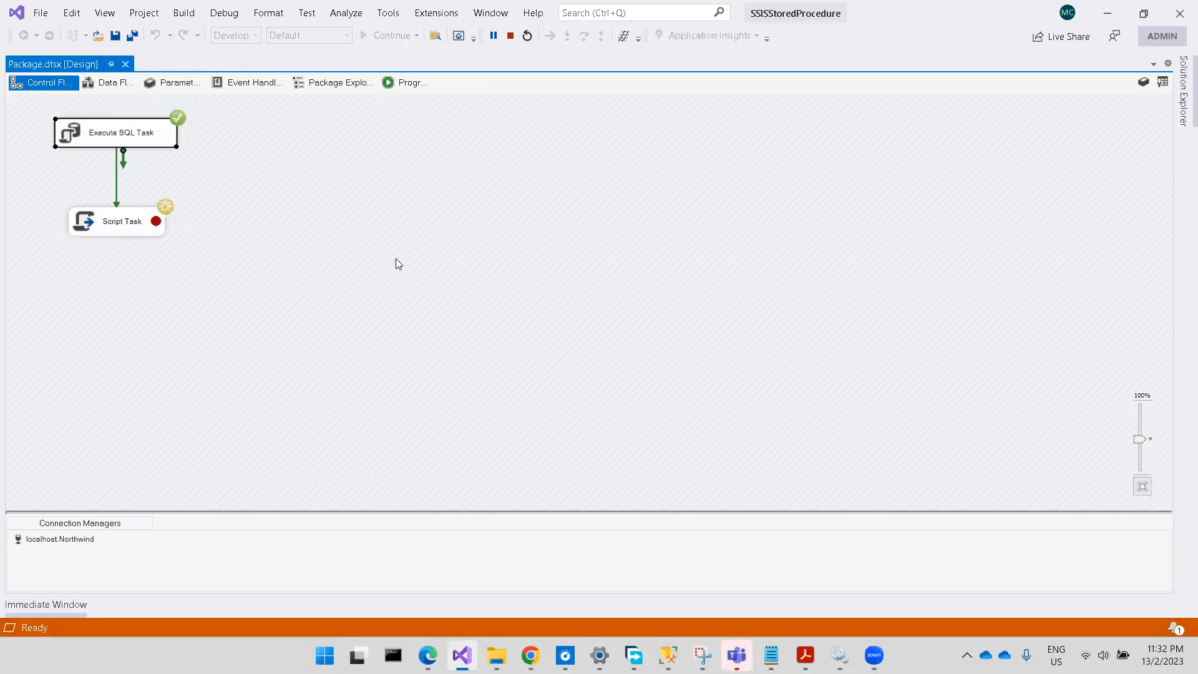
{"action": "mouse_move", "coordinate": [406, 280]}
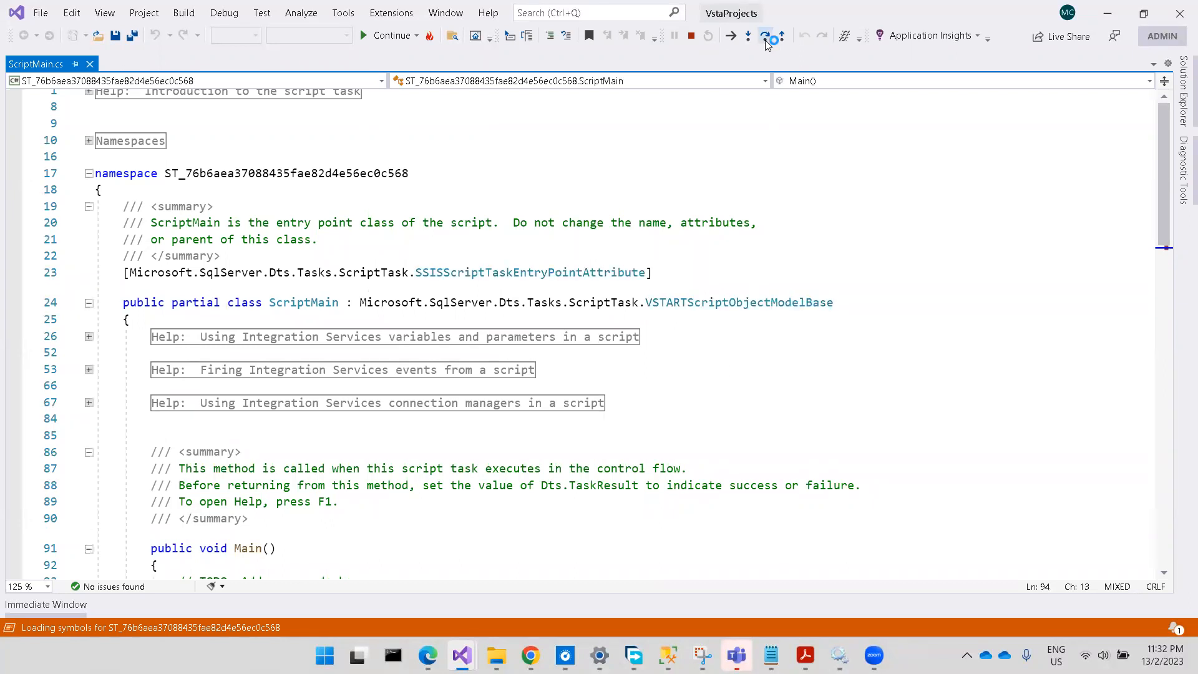
Step over the varResult assignment and query '? result' in the Immediate Window
{"action": "left_click", "coordinate": [746, 36]}
{"action": "type", "text": "?"}
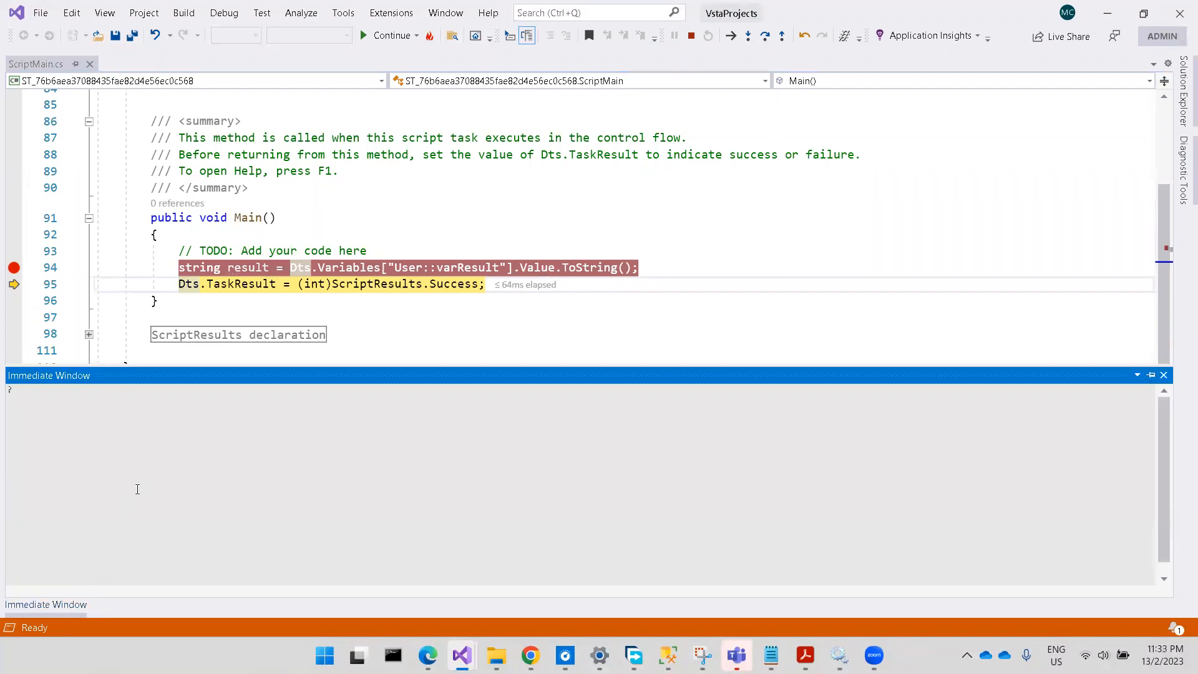
{"action": "type", "text": "result"}
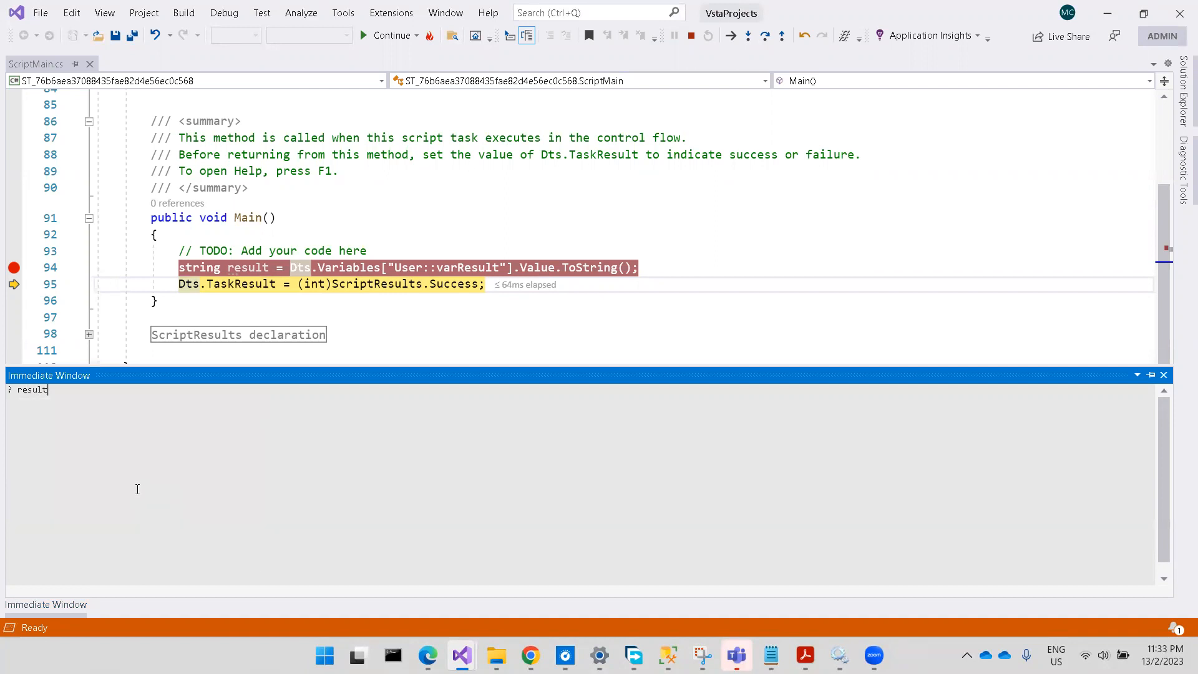